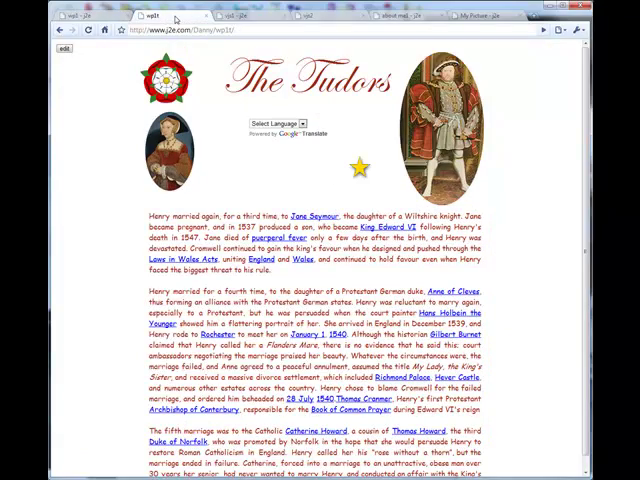
Step: Open the Tudors page's Select Language dropdown to show the translation languages
{"action": "left_click", "coordinate": [296, 130]}
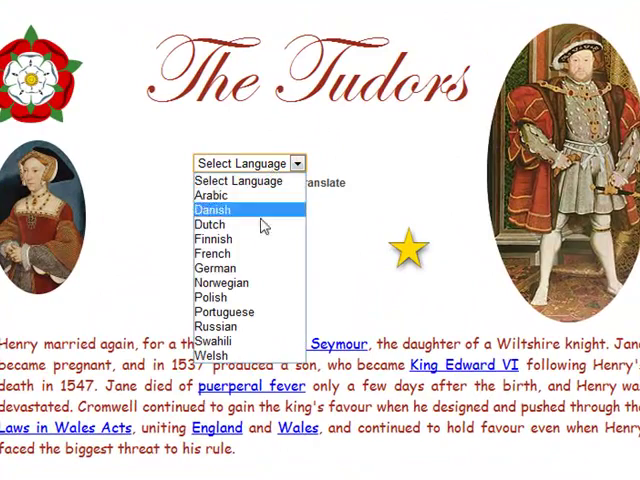
{"action": "left_click", "coordinate": [215, 267]}
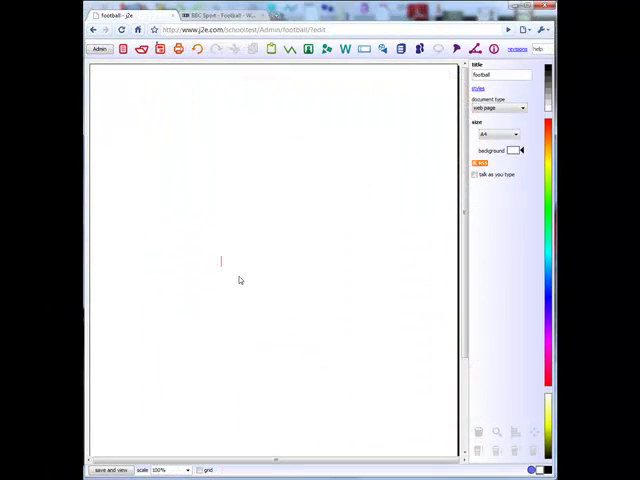
Step: Type the heading 'I love football' at the top of the page
{"action": "type", "text": "I love foo"}
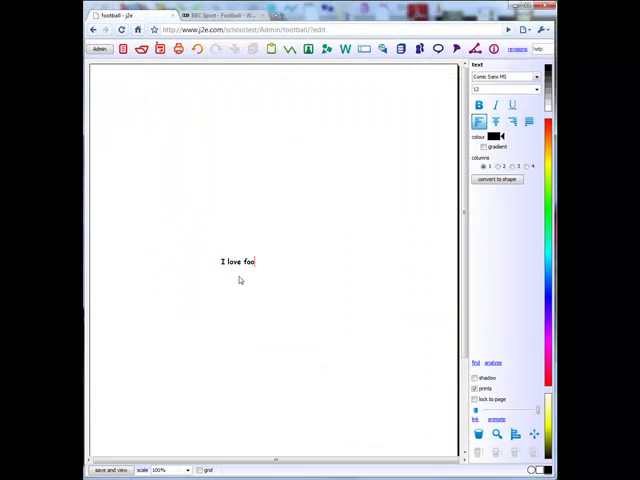
{"action": "type", "text": "tball"}
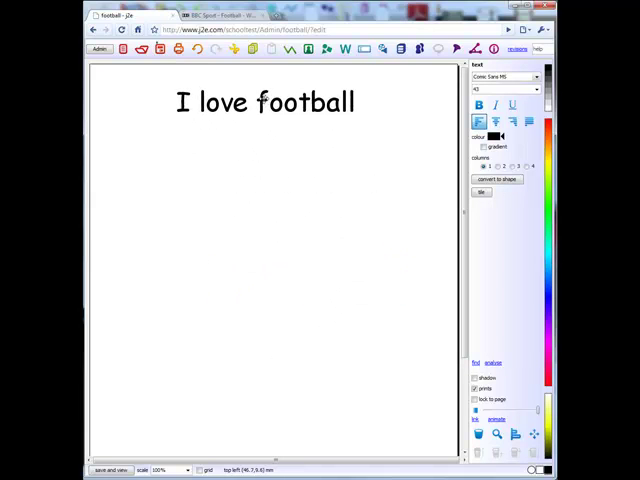
Step: Insert the footballer-in-front-of-goal photo beneath the heading
{"action": "left_click", "coordinate": [230, 16]}
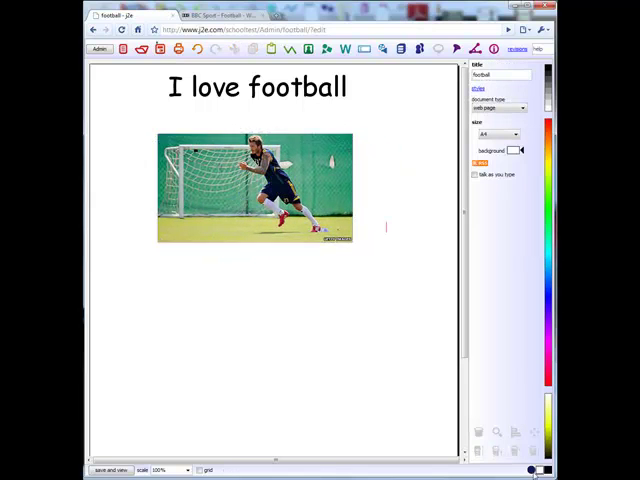
Step: Make the background dark blue, shape the photo as an ellipse, and show sound options
{"action": "left_click", "coordinate": [255, 87]}
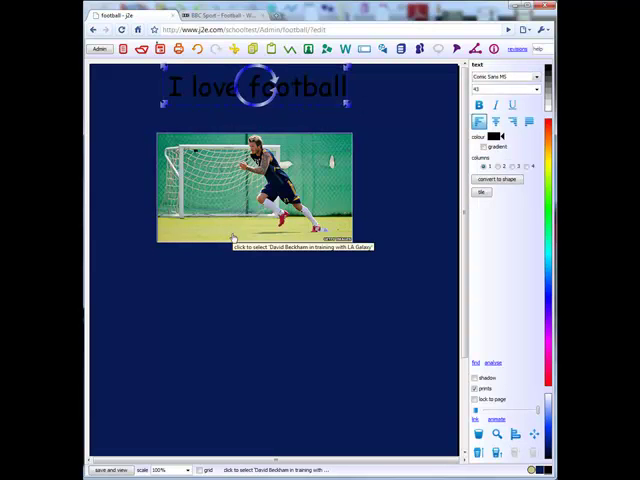
{"action": "left_click", "coordinate": [260, 190]}
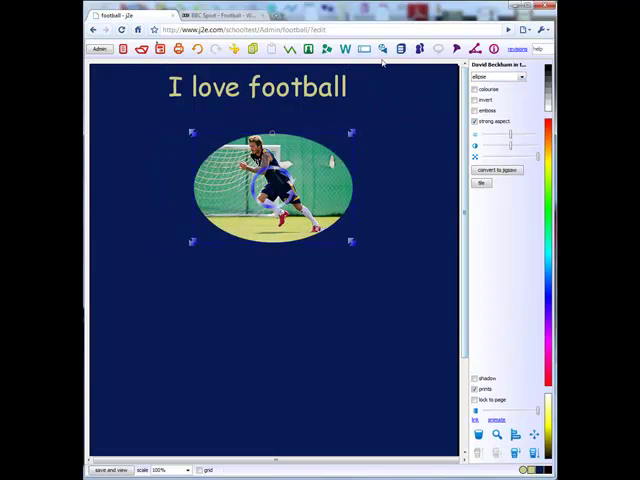
{"action": "left_click", "coordinate": [380, 48]}
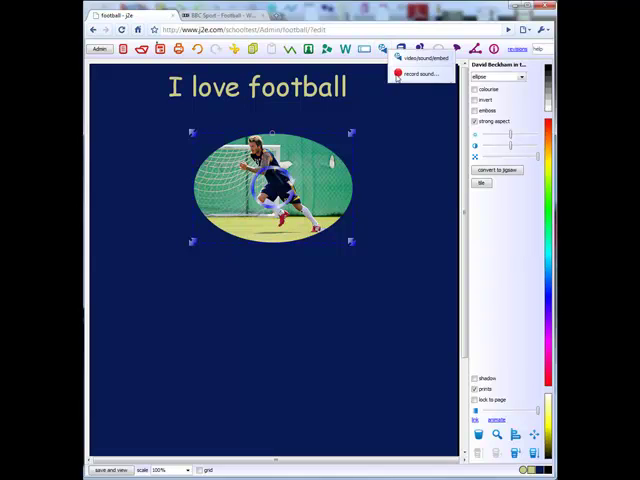